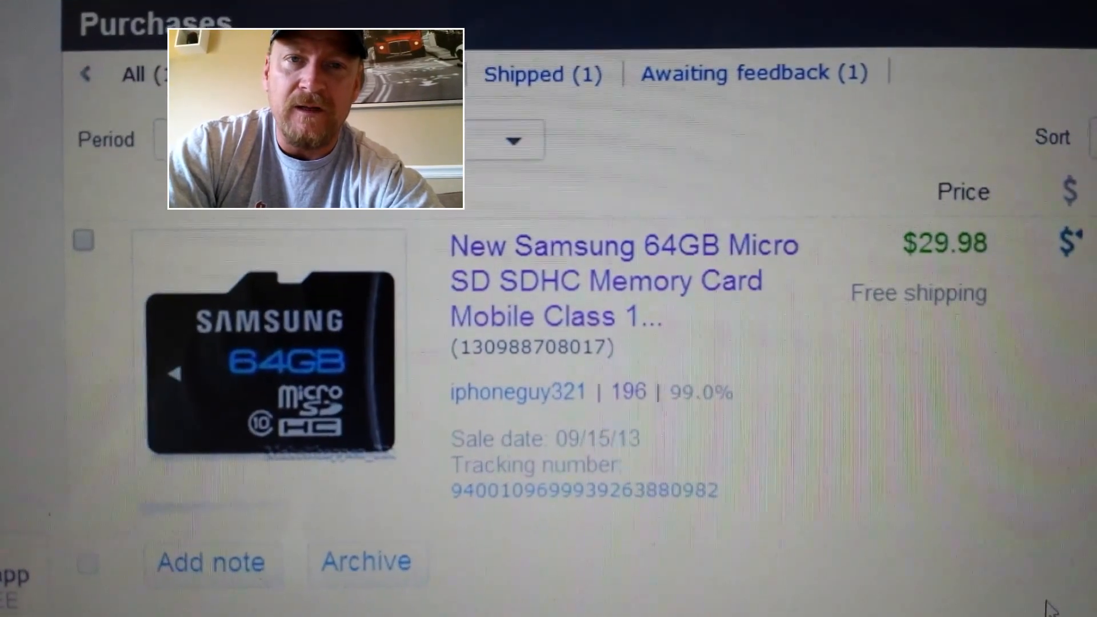
scroll(down, 3)
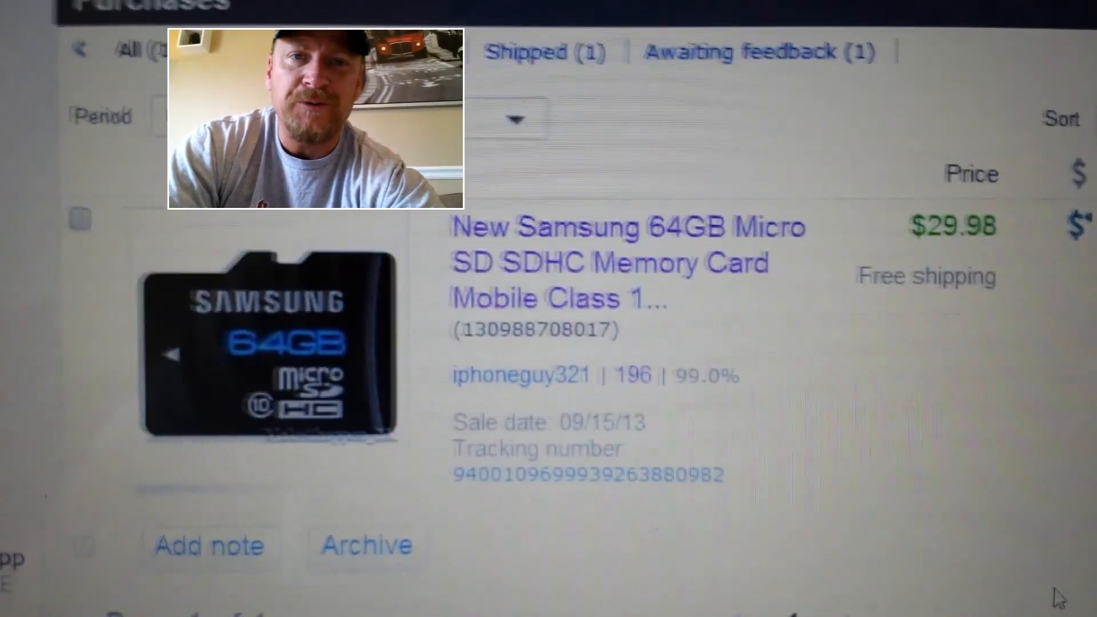